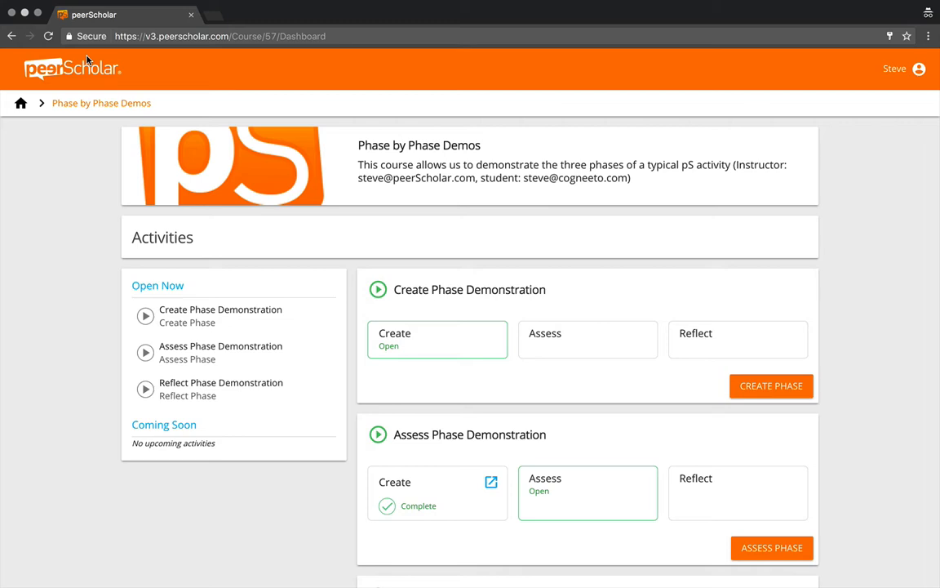
{"action": "mouse_move", "coordinate": [218, 160]}
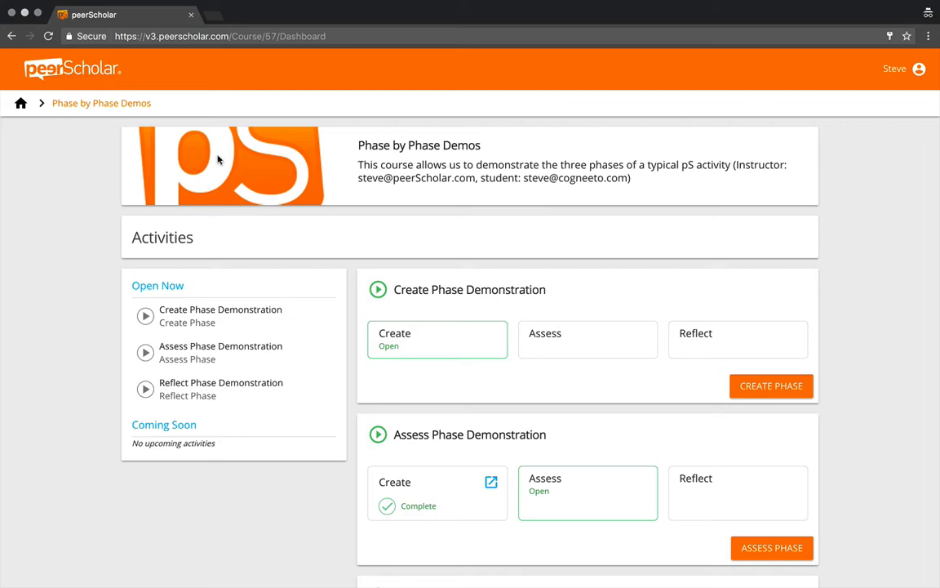
Open the Create phase of the demonstration activity and read its Activity Details.
{"action": "scroll", "scroll_direction": "down", "scroll_amount": 3}
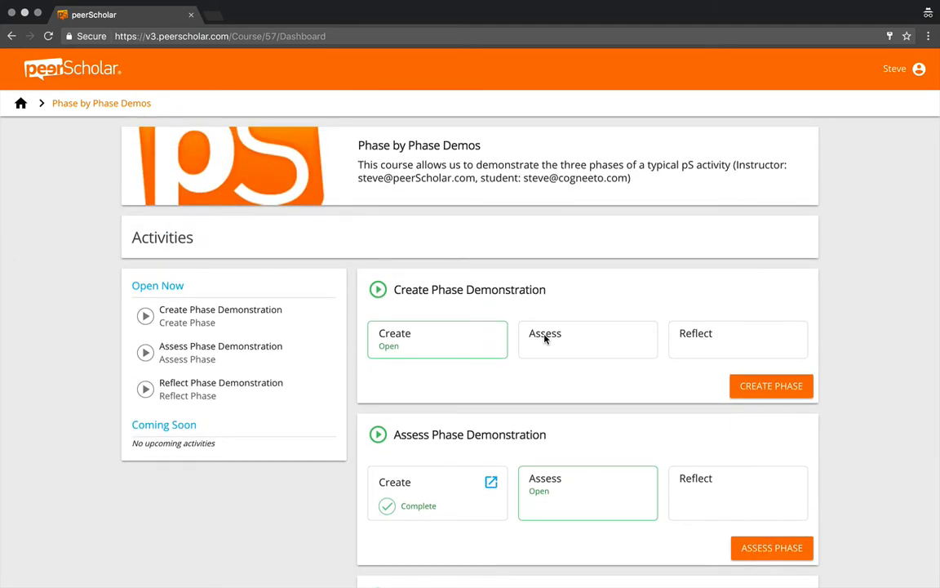
{"action": "scroll", "scroll_direction": "down", "scroll_amount": 3}
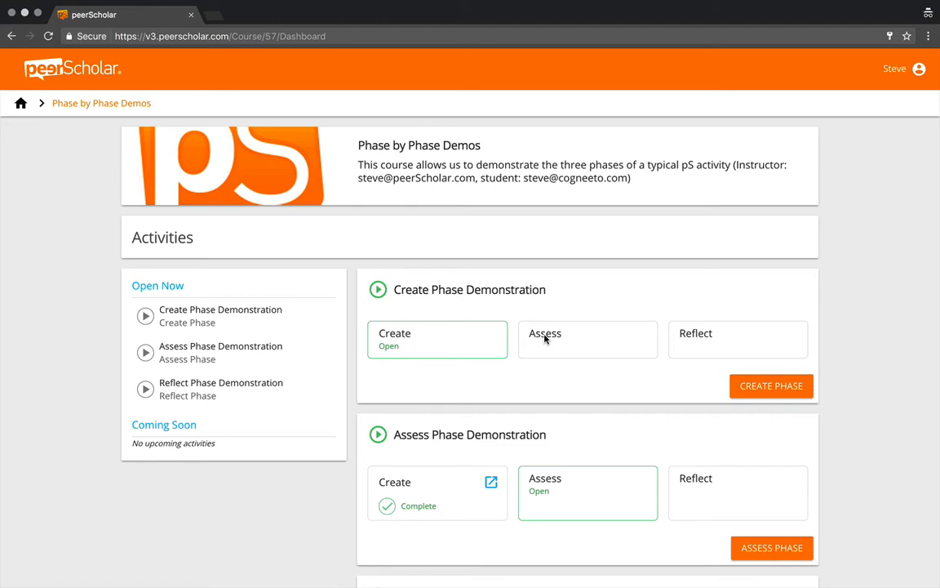
{"action": "mouse_move", "coordinate": [480, 385]}
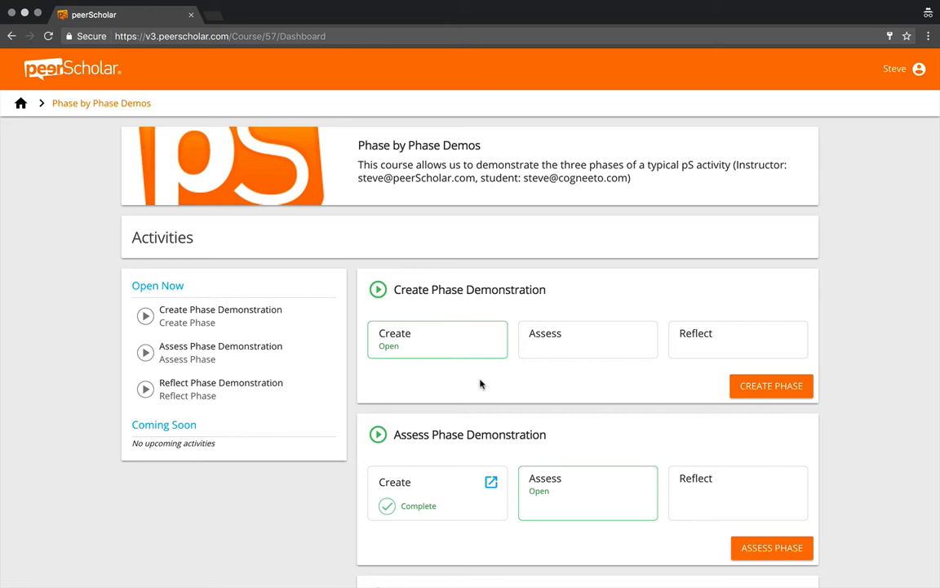
{"action": "mouse_move", "coordinate": [617, 349]}
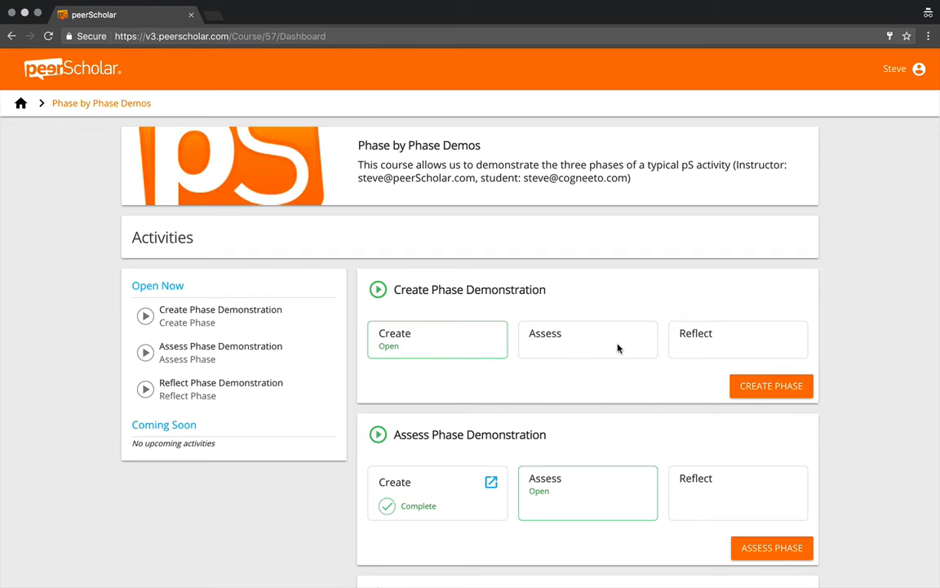
{"action": "mouse_move", "coordinate": [607, 355]}
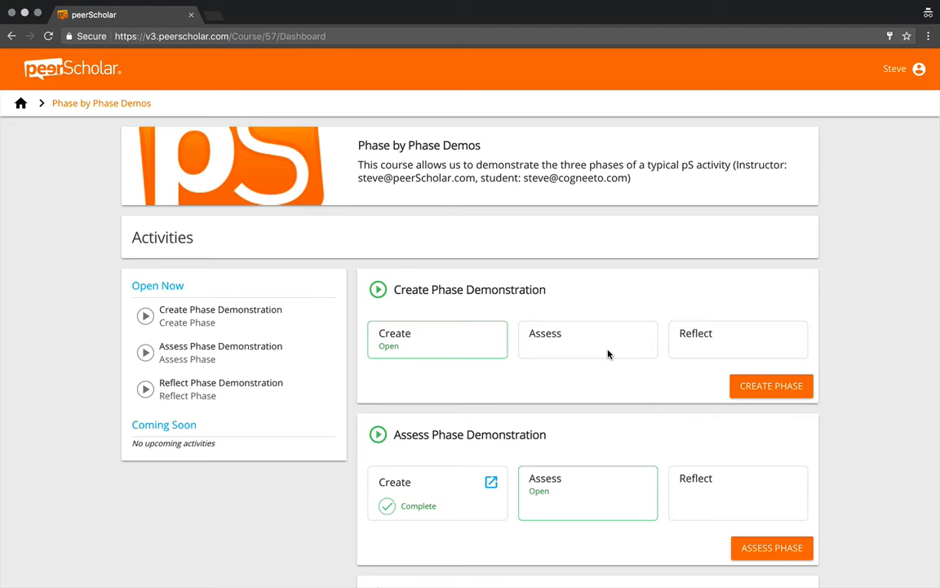
{"action": "mouse_move", "coordinate": [702, 353]}
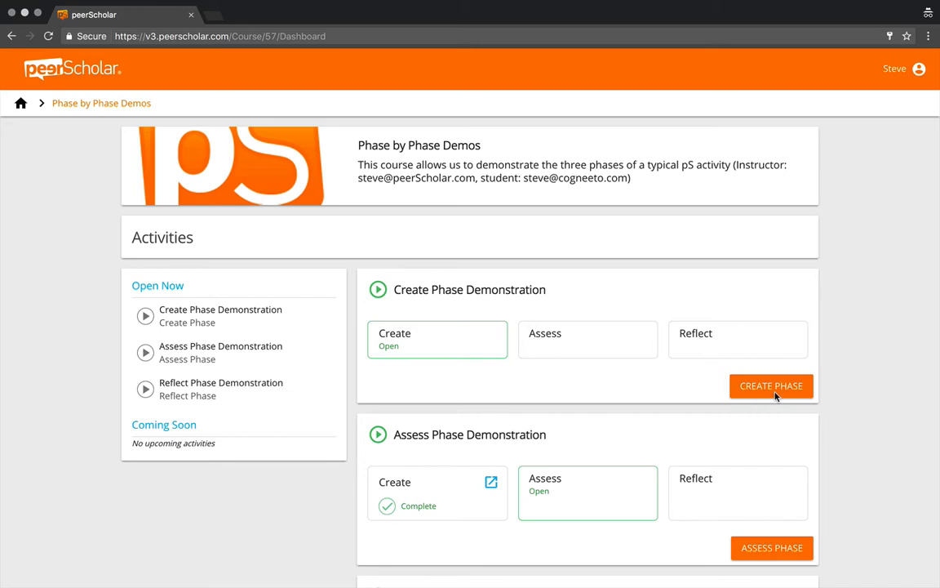
{"action": "left_click", "coordinate": [771, 385]}
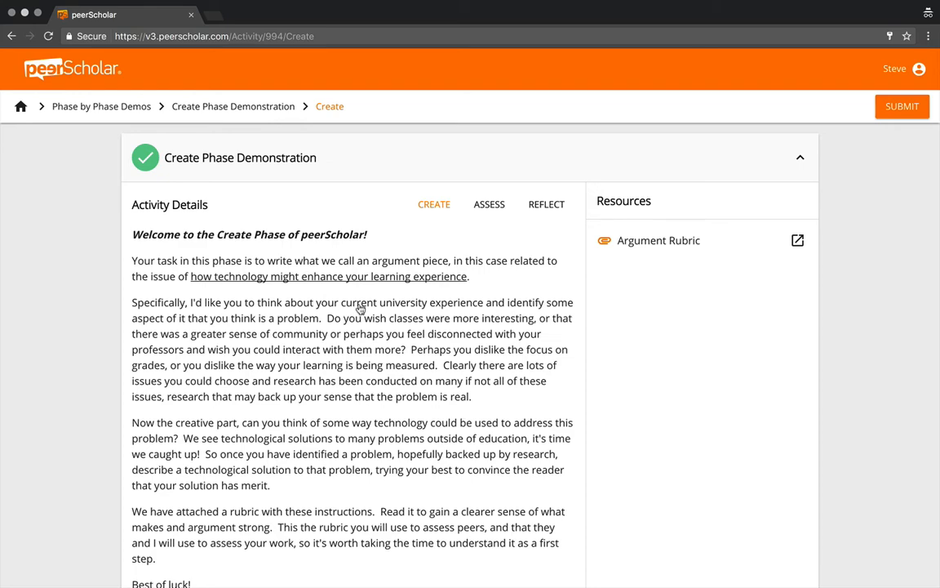
{"action": "scroll", "scroll_direction": "down", "scroll_amount": 3}
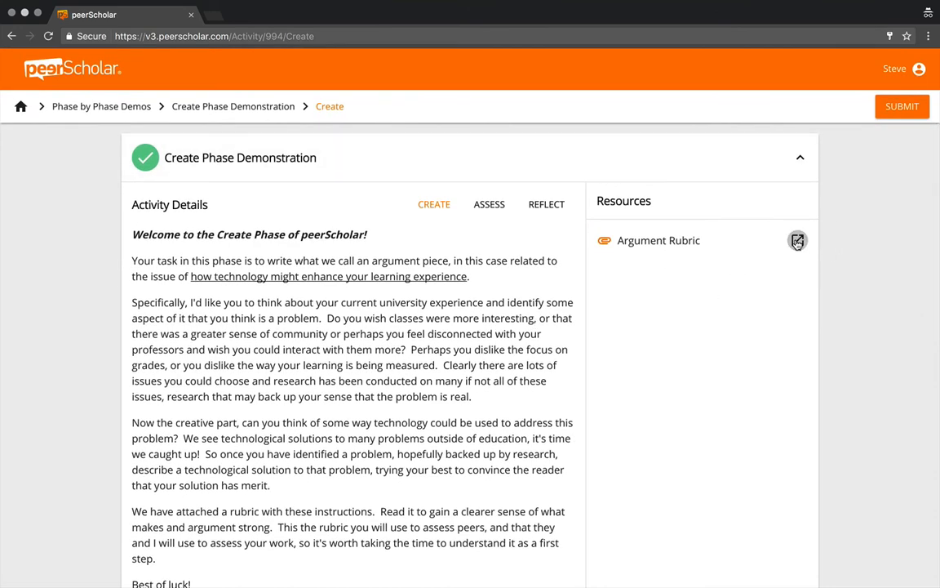
Download the Argument Rubric resource from the activity's Resources list.
{"action": "left_click", "coordinate": [796, 240]}
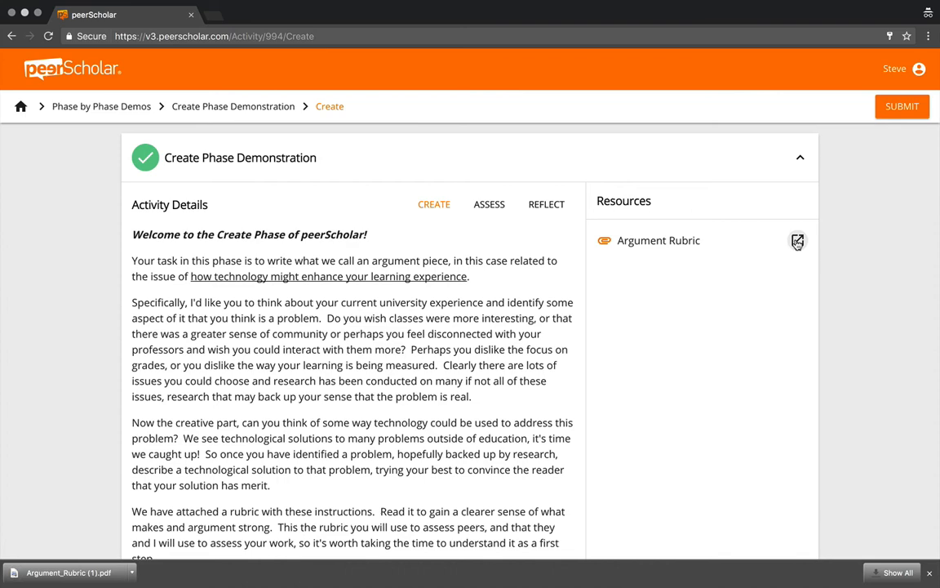
Review the downloaded Argument Rubric PDF in Chrome's viewer, then return to the activity.
{"action": "left_click", "coordinate": [797, 241]}
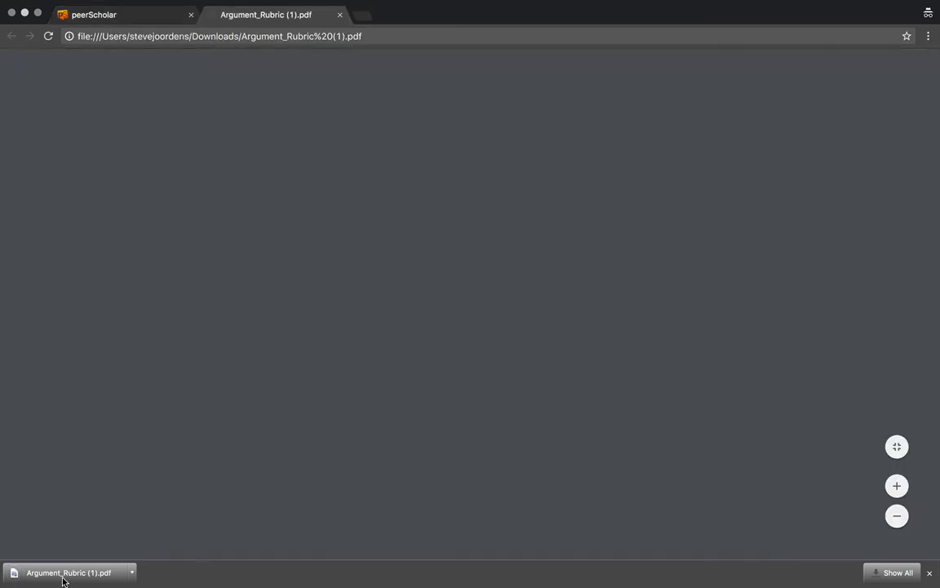
{"action": "left_click", "coordinate": [65, 572]}
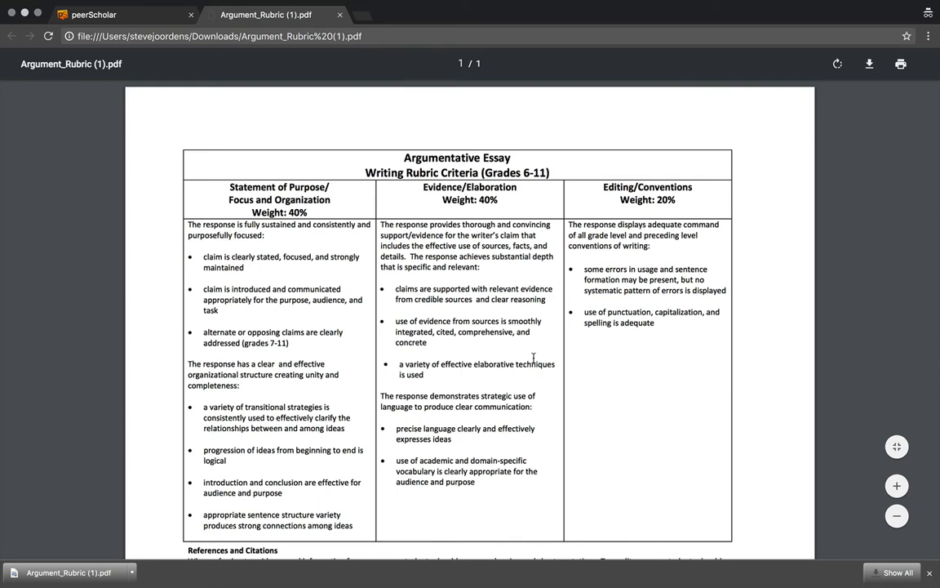
{"action": "scroll", "scroll_direction": "down", "scroll_amount": 3}
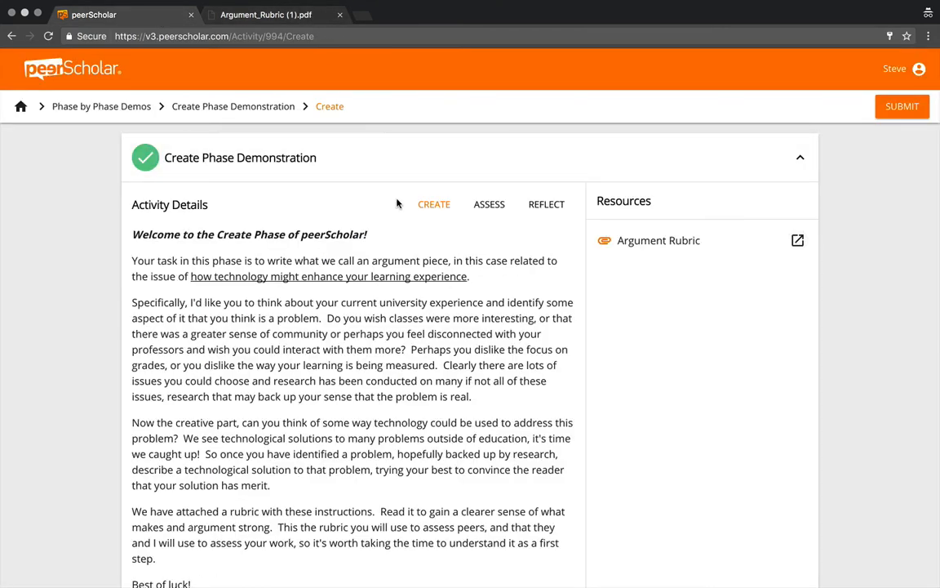
{"action": "mouse_move", "coordinate": [378, 379]}
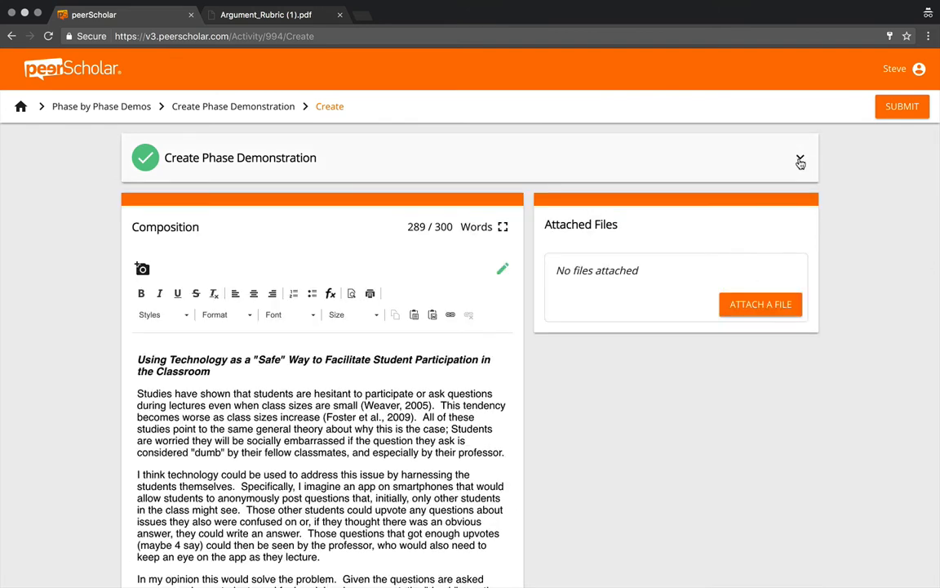
Correct the essay's final paragraph in the Composition editor and save the 288-word draft.
{"action": "left_click", "coordinate": [800, 161]}
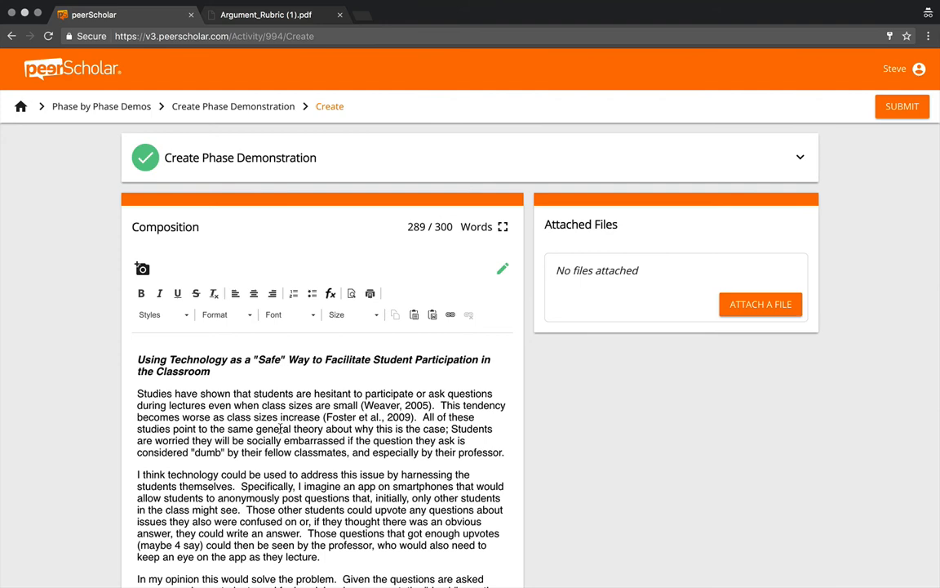
{"action": "scroll", "scroll_direction": "down", "scroll_amount": 3}
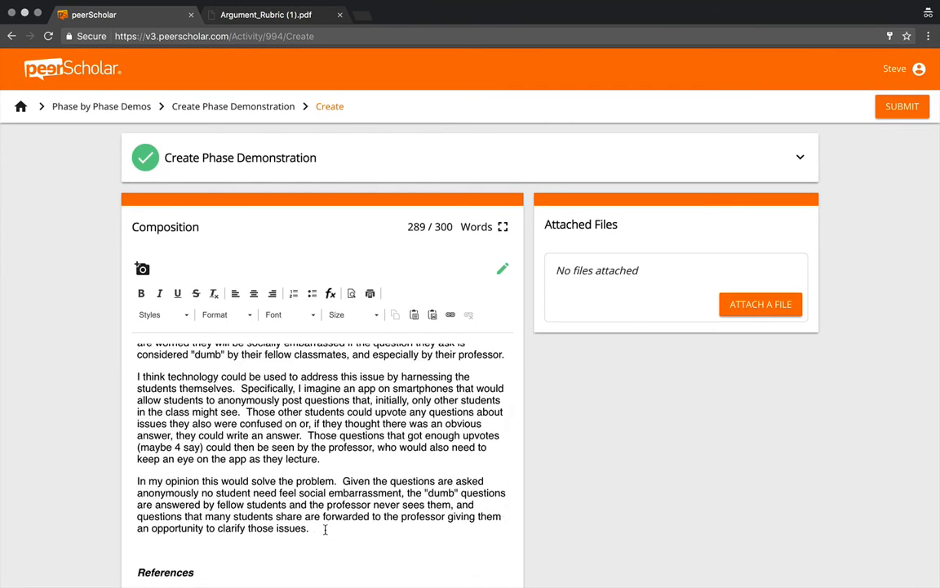
{"action": "type", "text": "kn"}
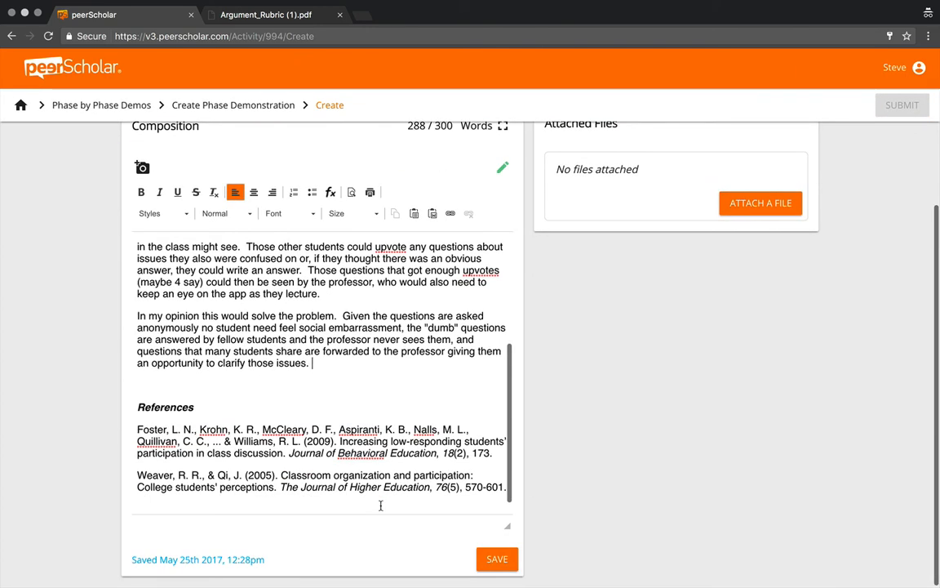
{"action": "left_click", "coordinate": [496, 558]}
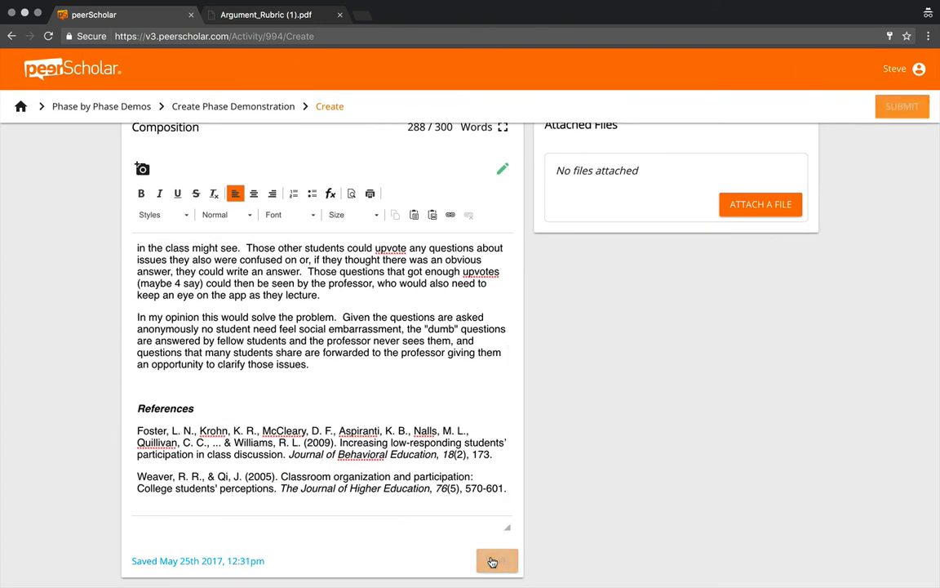
{"action": "left_click", "coordinate": [496, 562]}
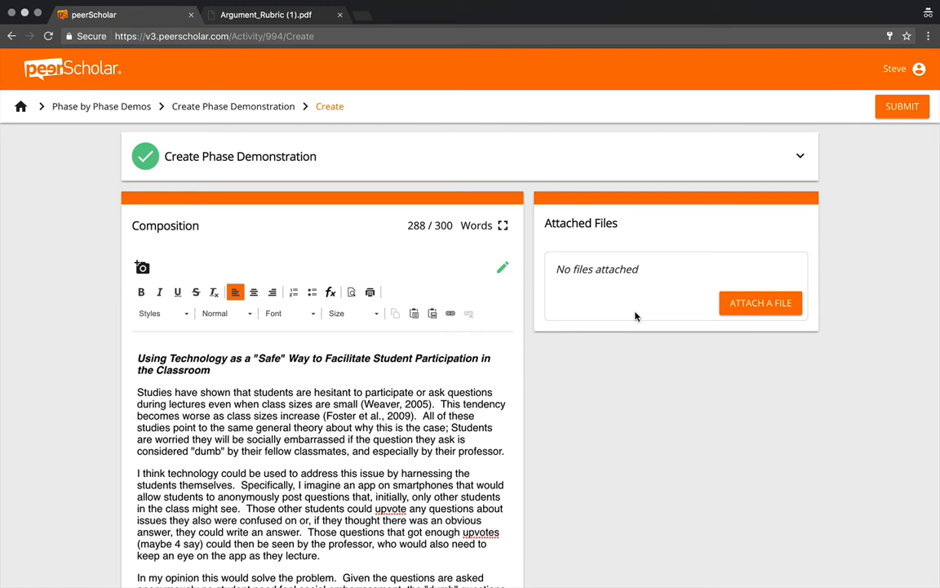
{"action": "mouse_move", "coordinate": [751, 414]}
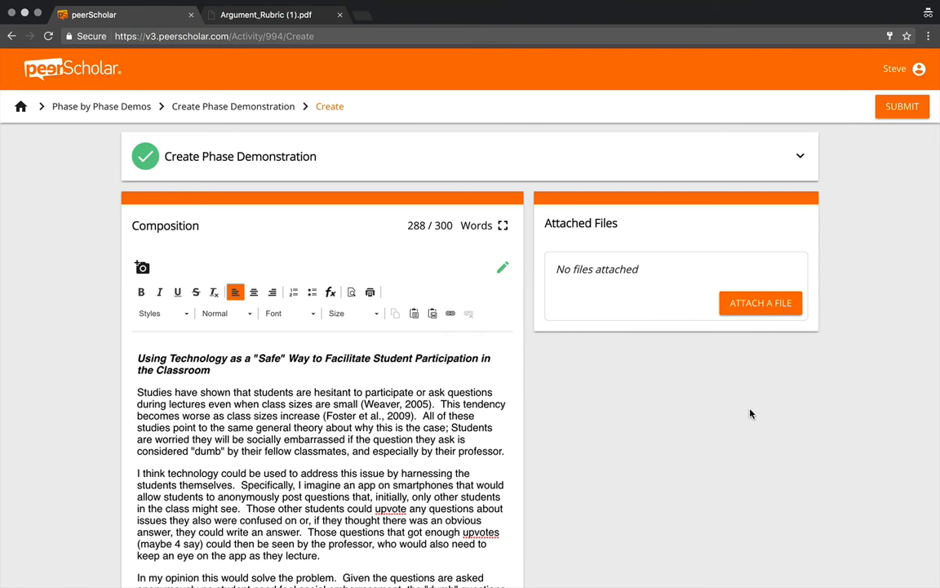